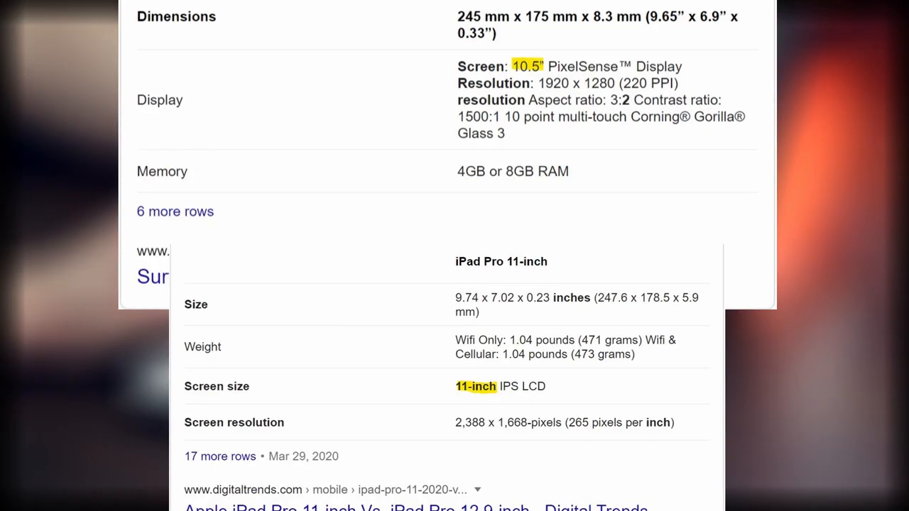
scroll(down, 3)
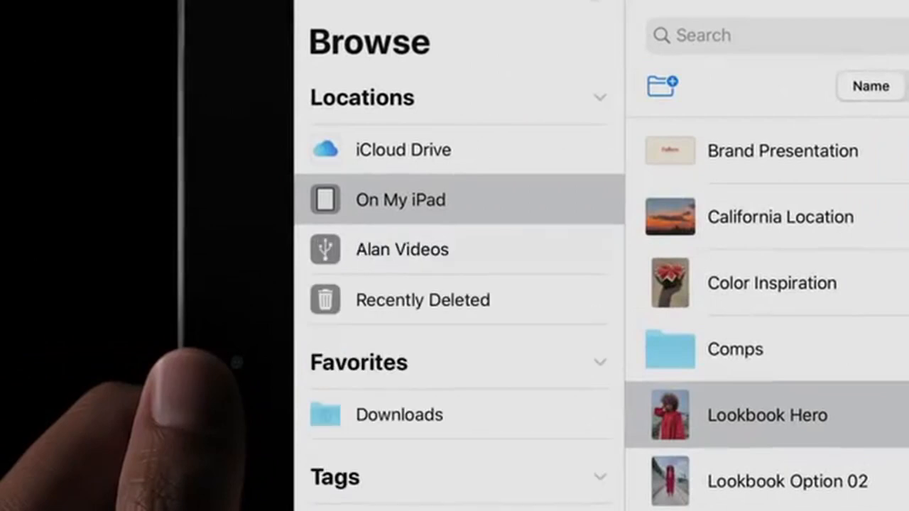
click(402, 250)
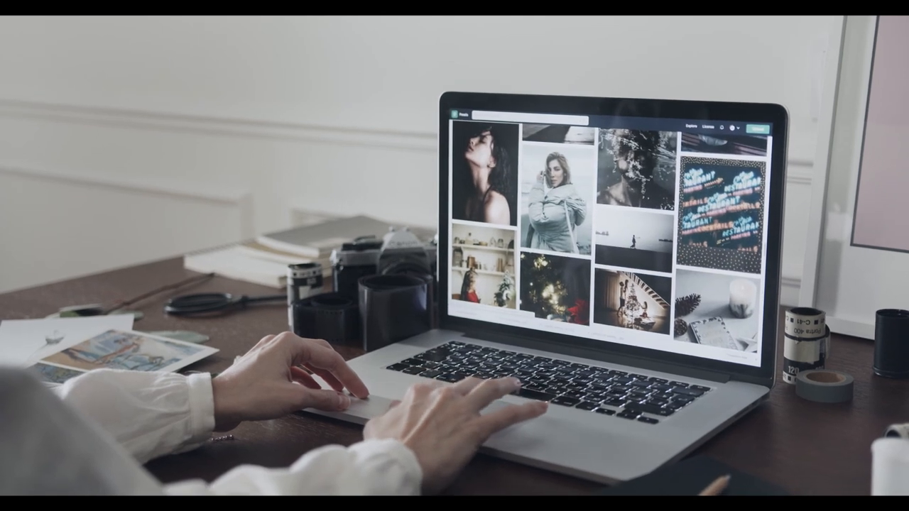
click(553, 185)
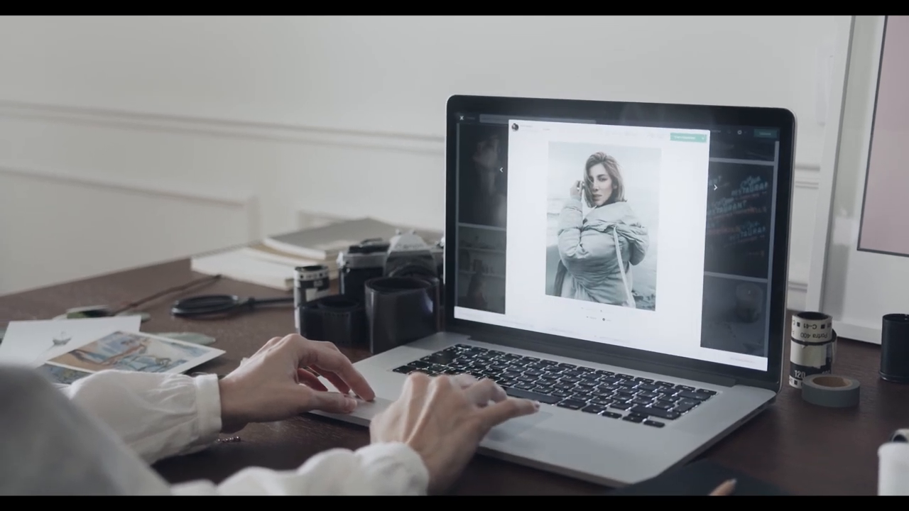